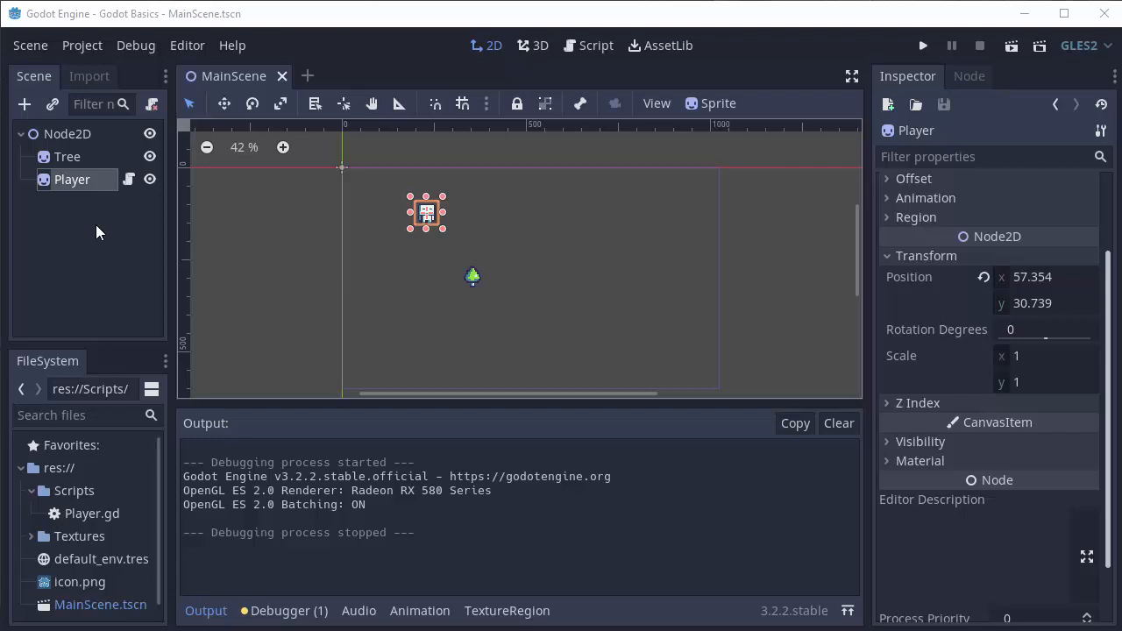
mouse_move(95, 226)
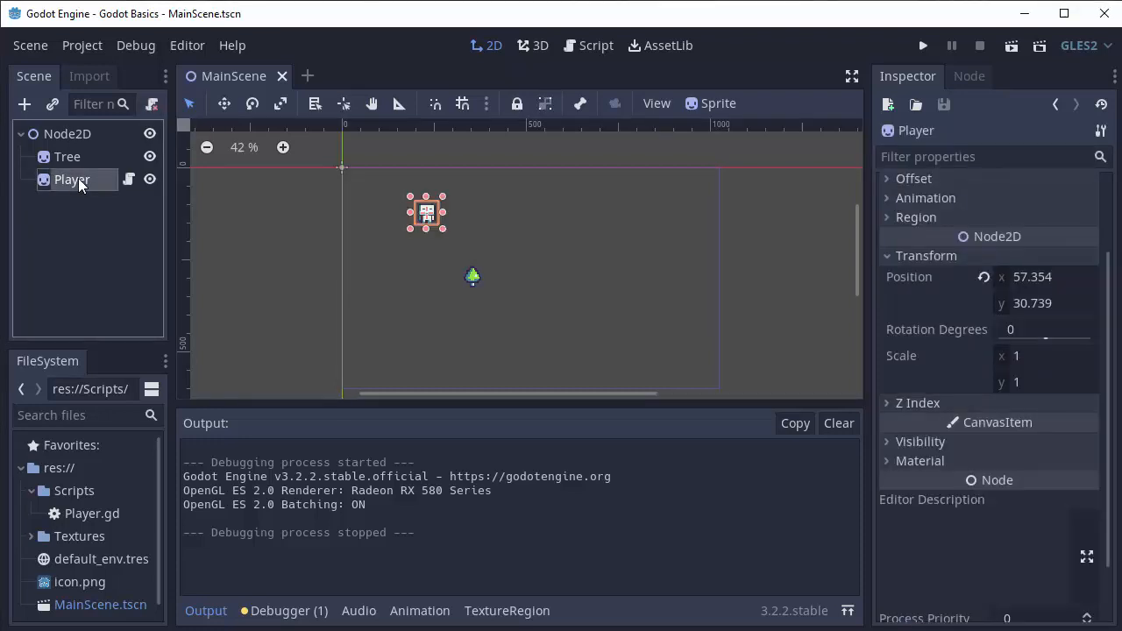
mouse_move(71, 179)
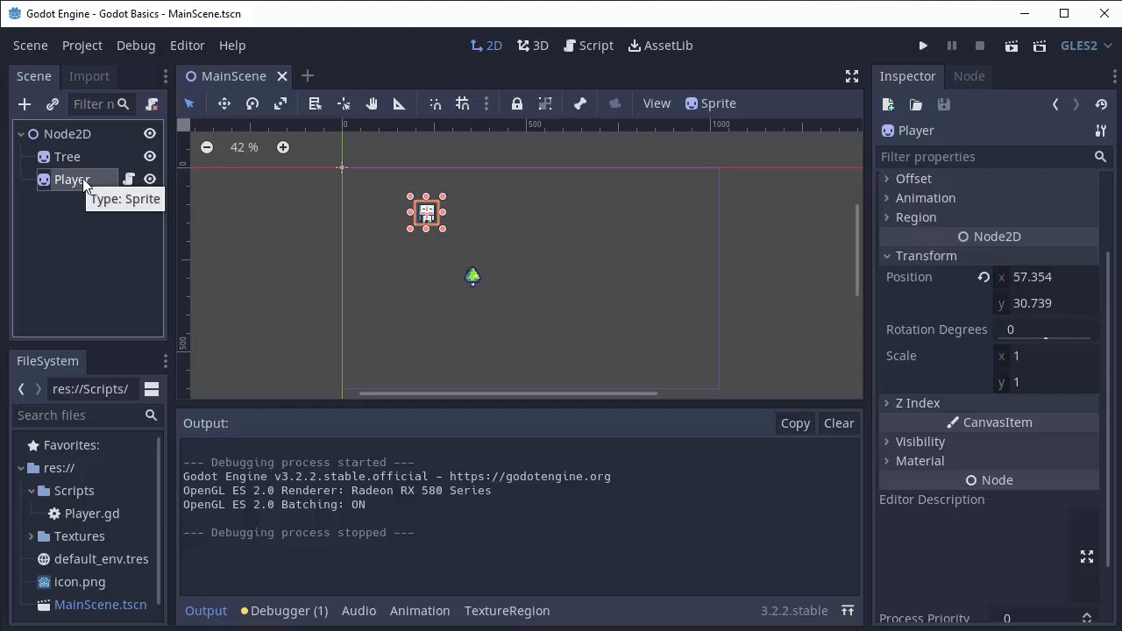
Step: Drag the Player sprite right and back near its start, then open Player.gd
drag(426, 212, 432, 212)
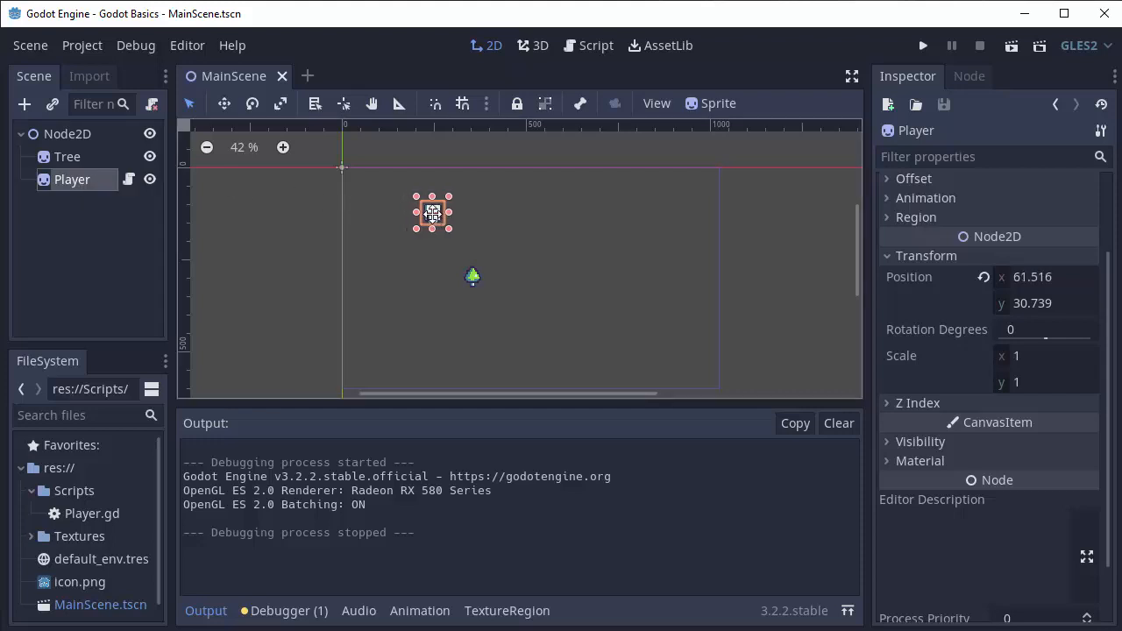
drag(432, 212, 532, 210)
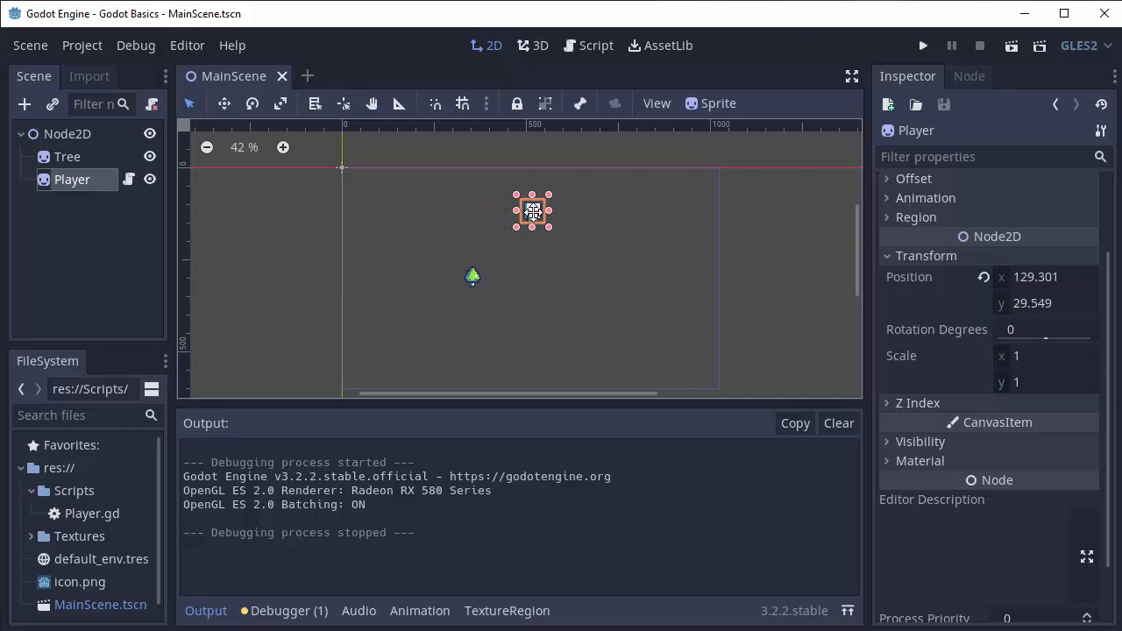
drag(533, 211, 540, 210)
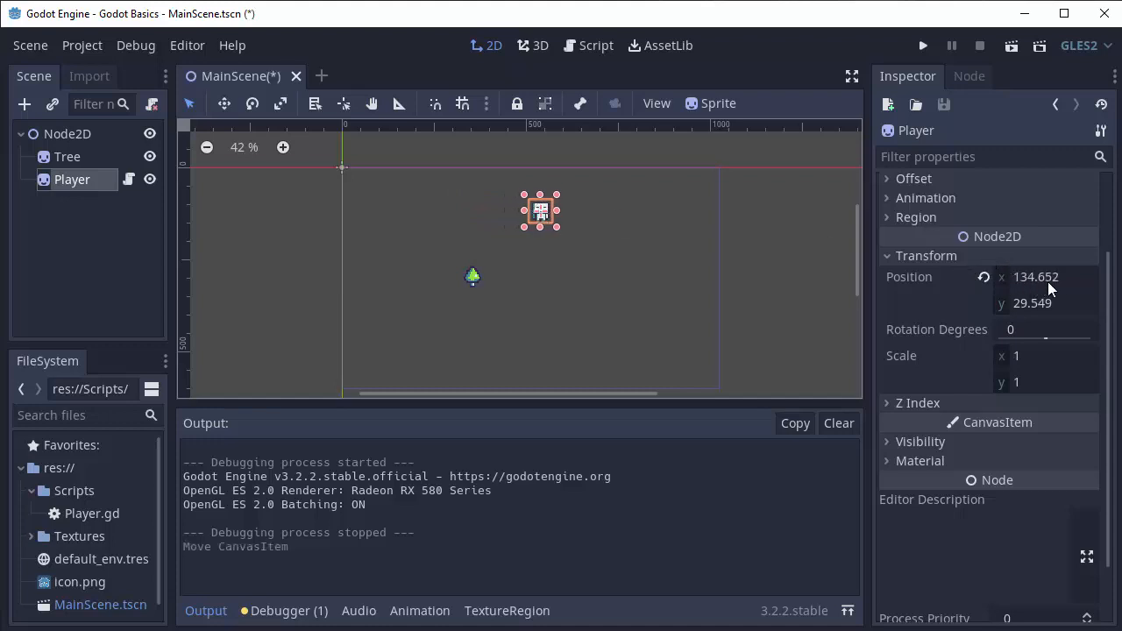
drag(540, 211, 430, 211)
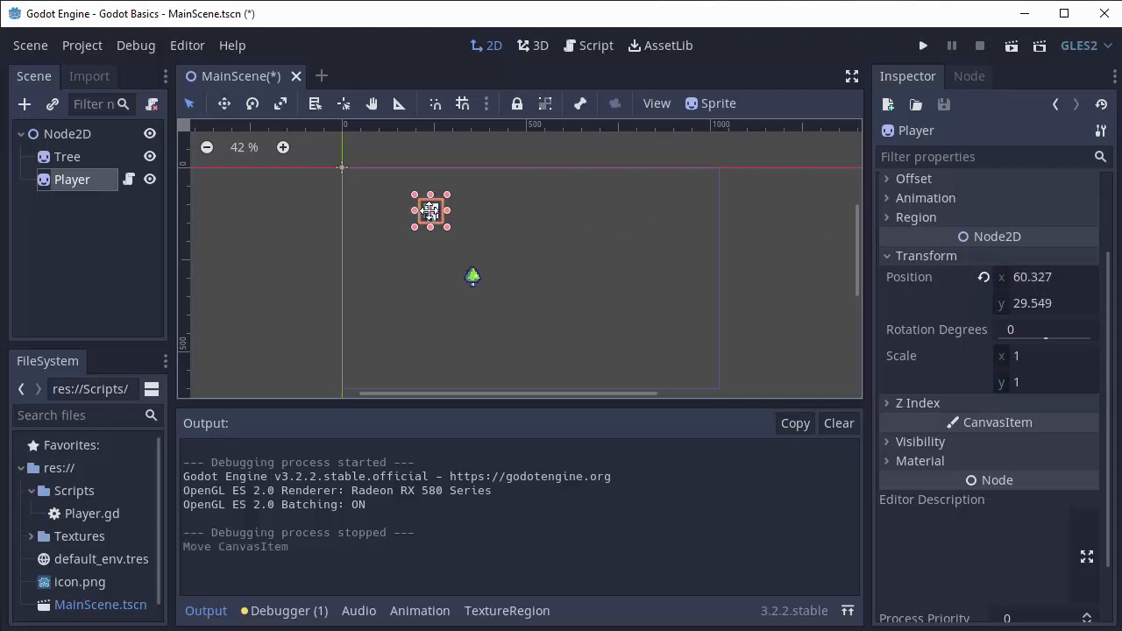
click(595, 44)
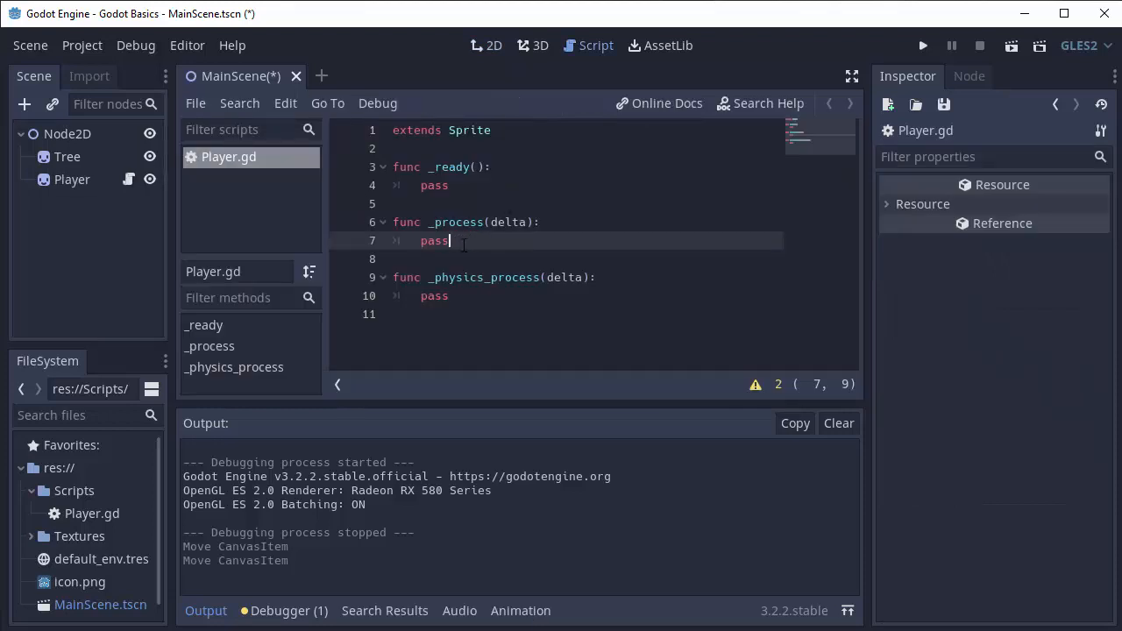
Step: Replace pass in _process with position.x += 5, save, and run then close the game
double_click(434, 241)
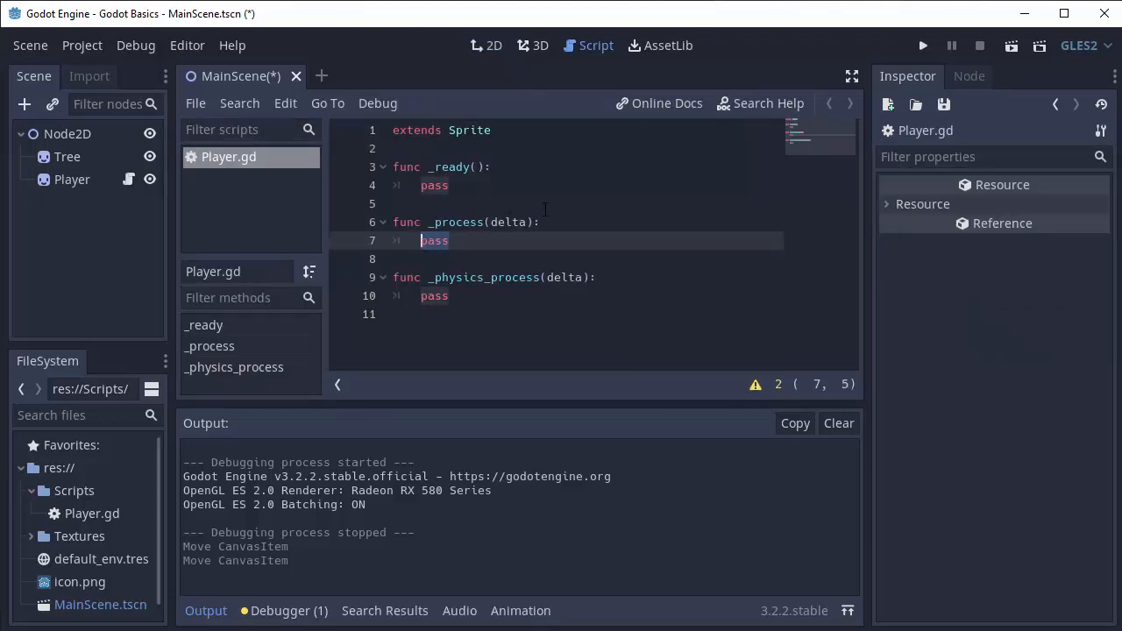
text(position.x +=)
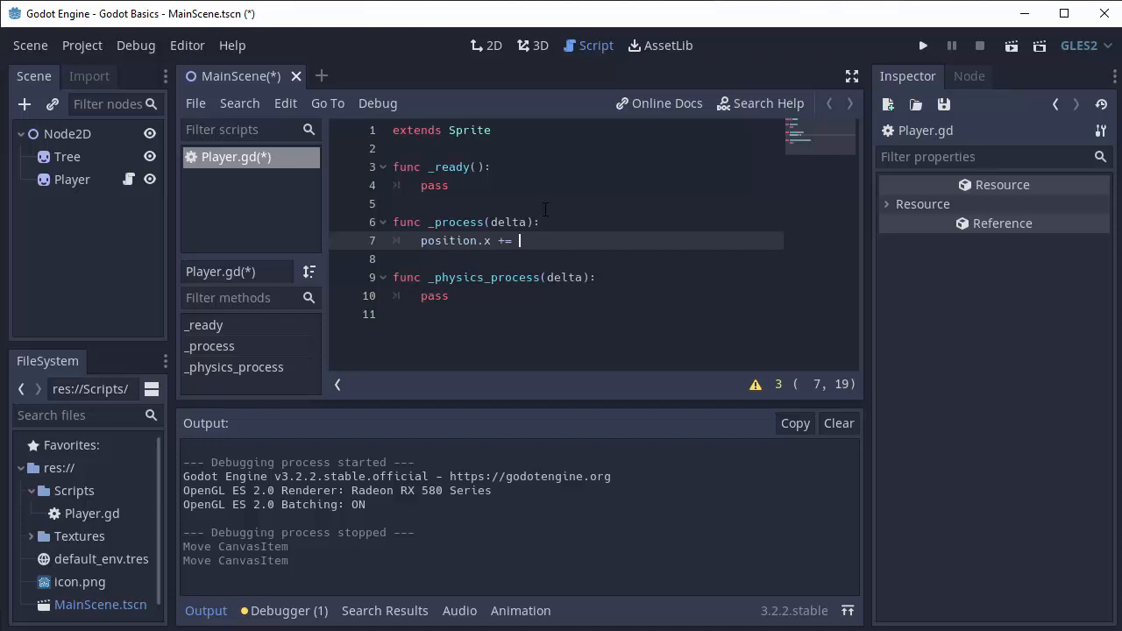
text(5)
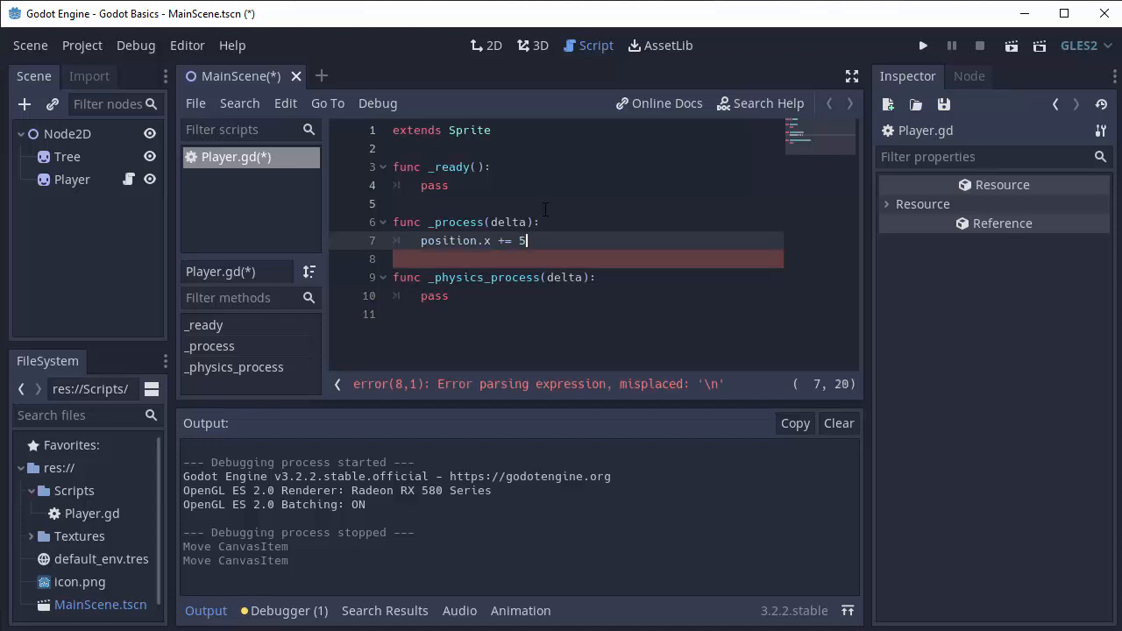
key(ctrl+s)
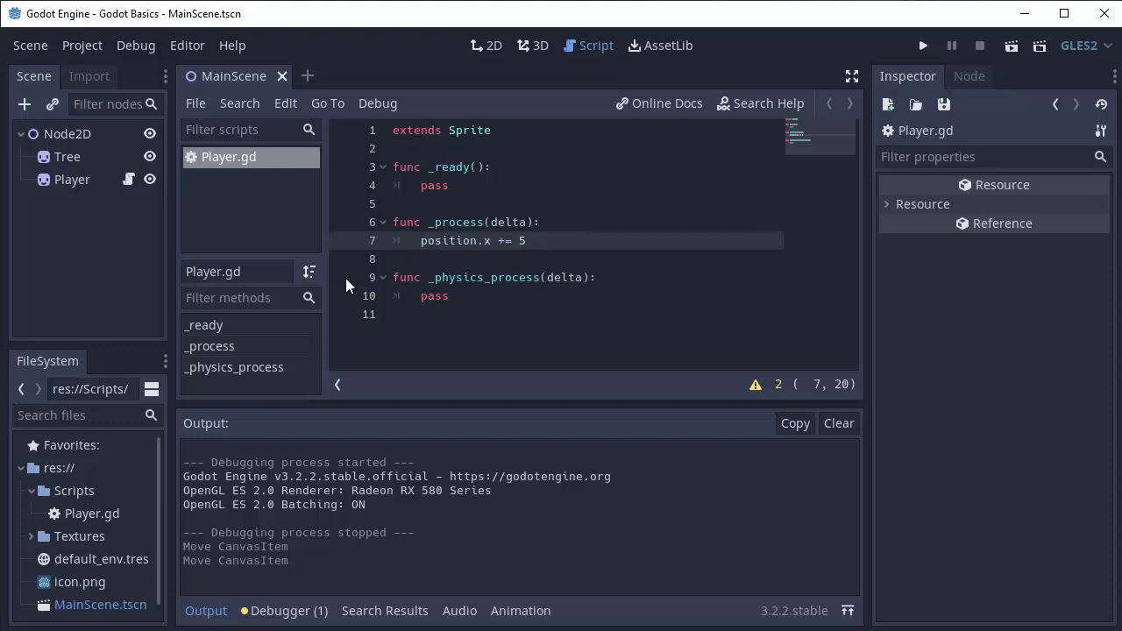
mouse_move(925, 46)
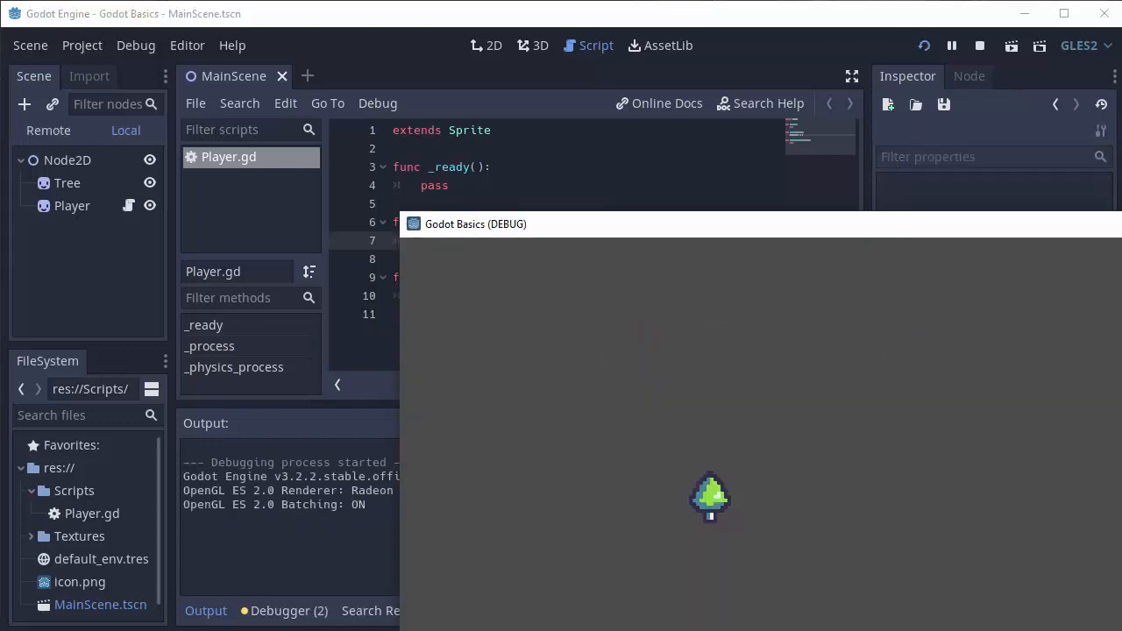
click(980, 46)
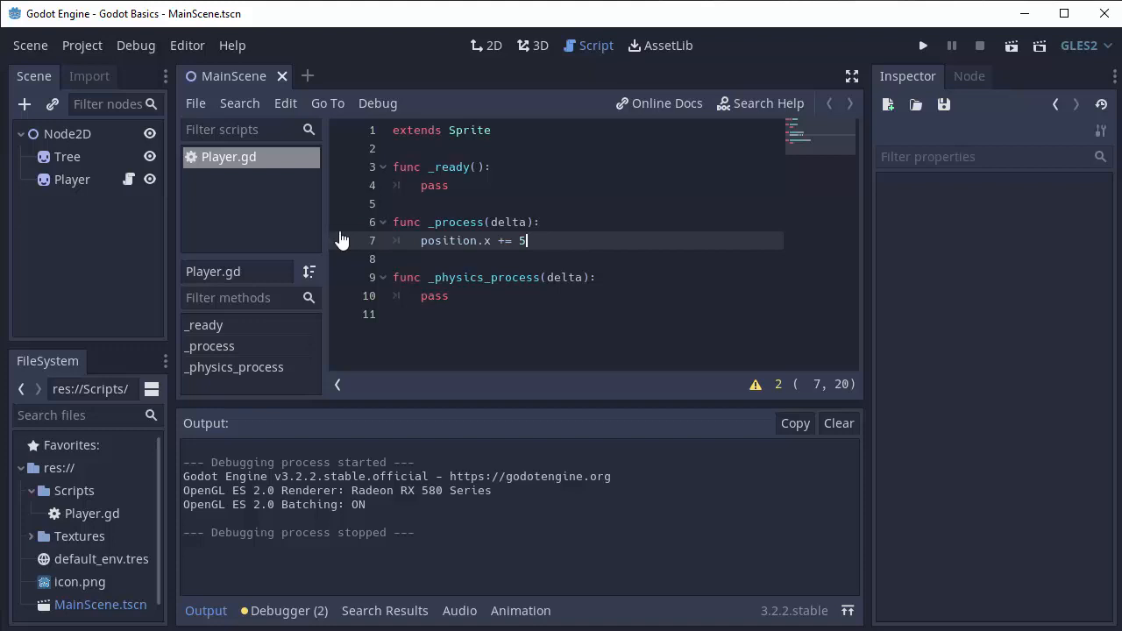
mouse_move(342, 241)
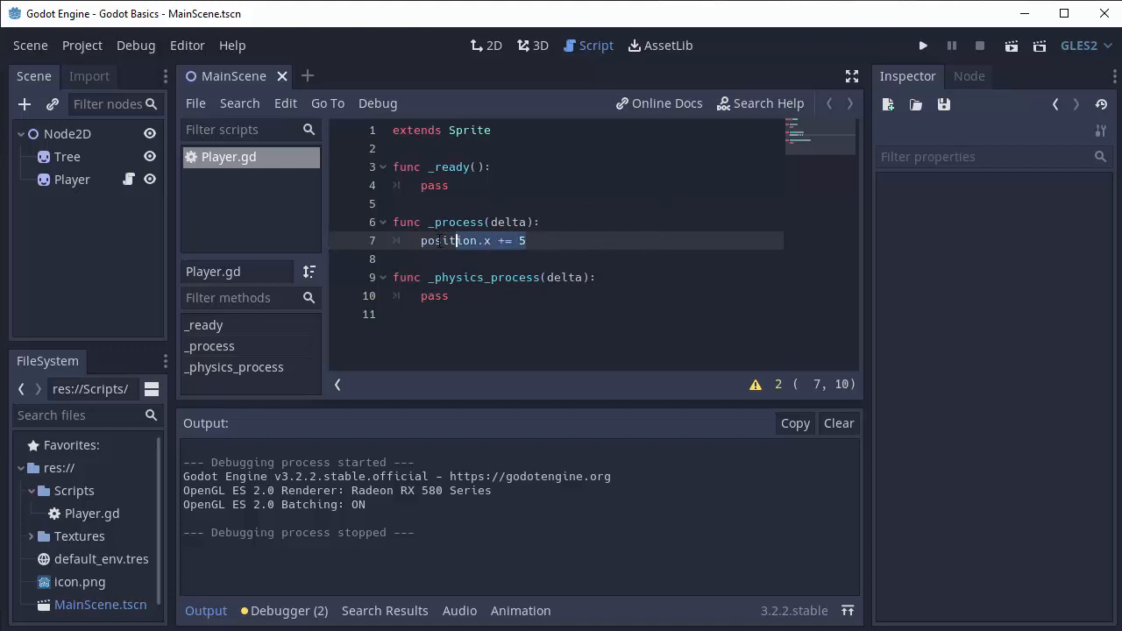
Step: Insert print(delta) before the position.x line and run the scene
click(551, 240)
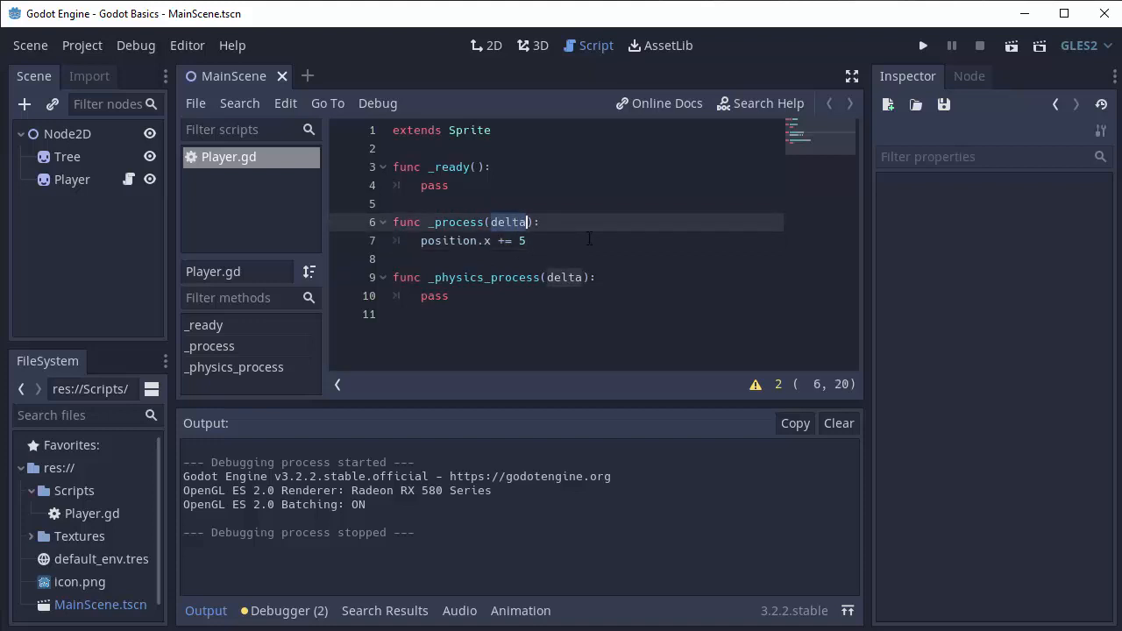
mouse_move(294, 232)
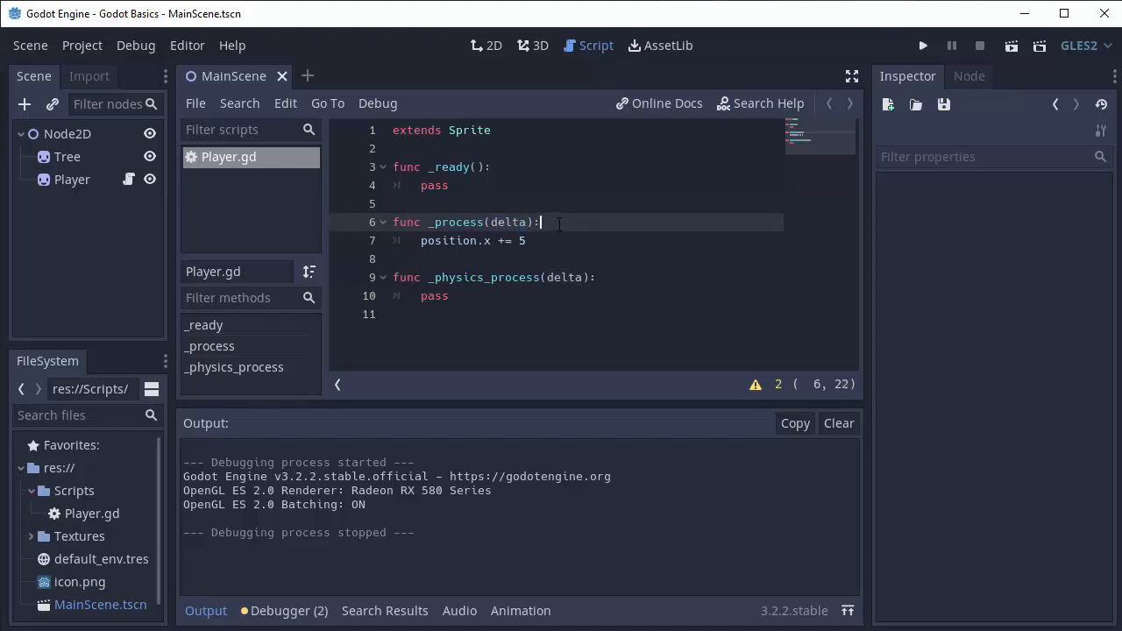
text(print(delta))
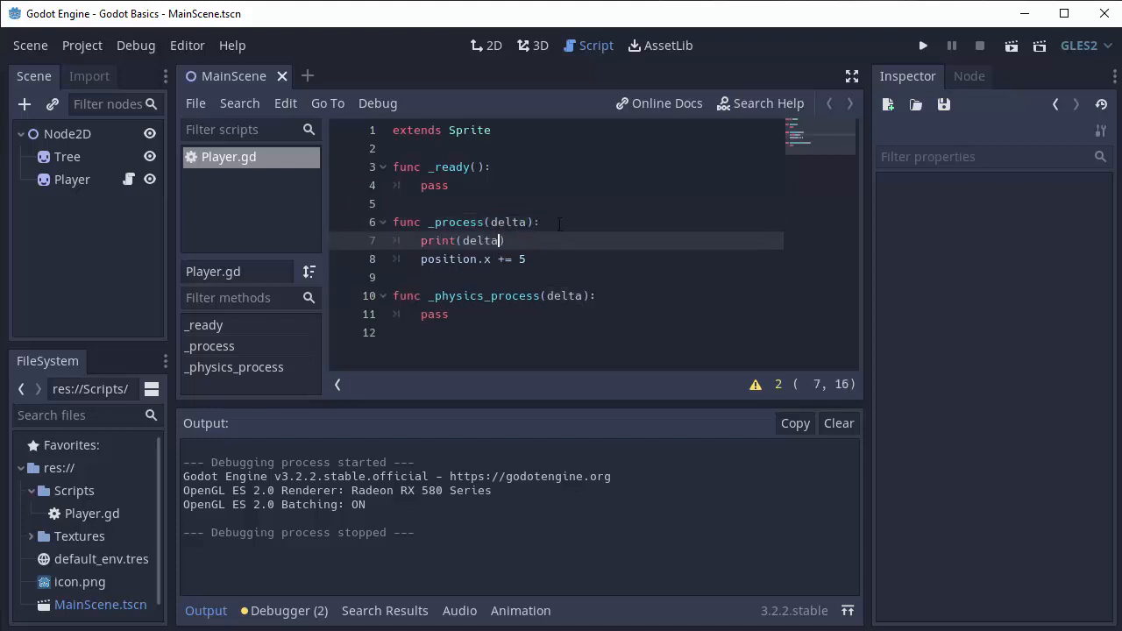
click(922, 46)
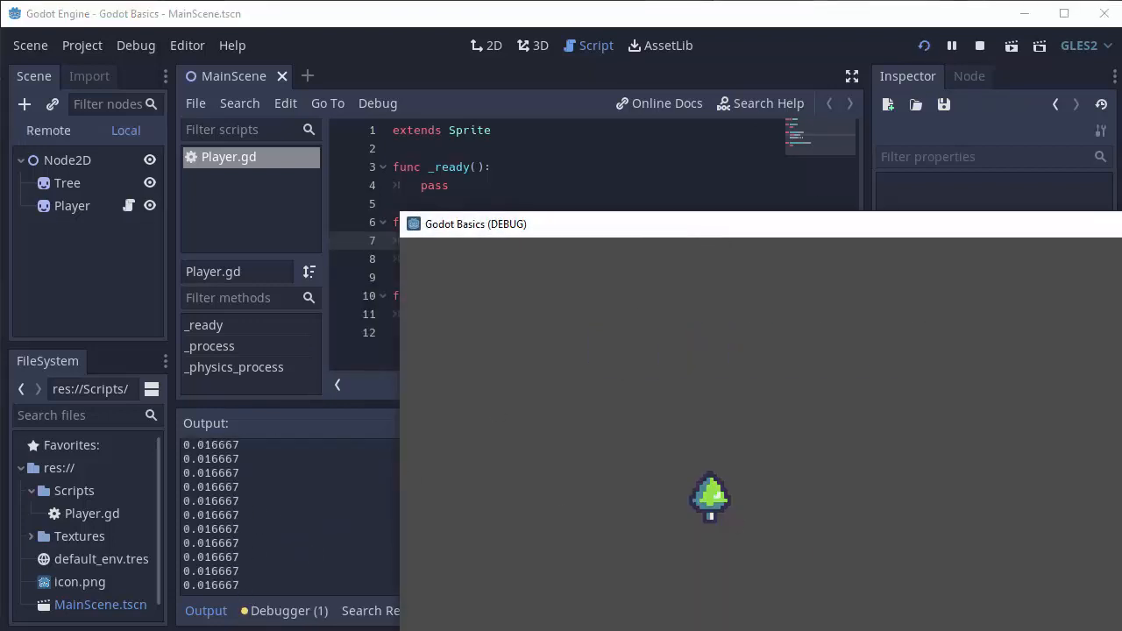
Step: Stop the running game from the toolbar
click(979, 45)
text(position.x += 5)
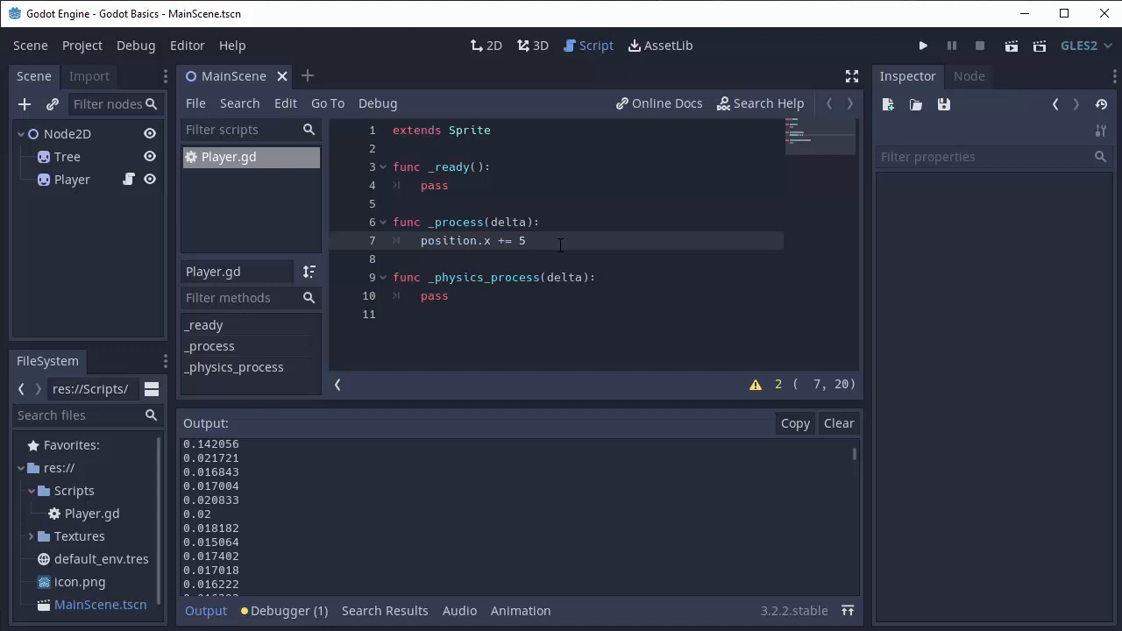
Step: Make the movement line position.x += 50 * delta, run the game, and close it
click(527, 240)
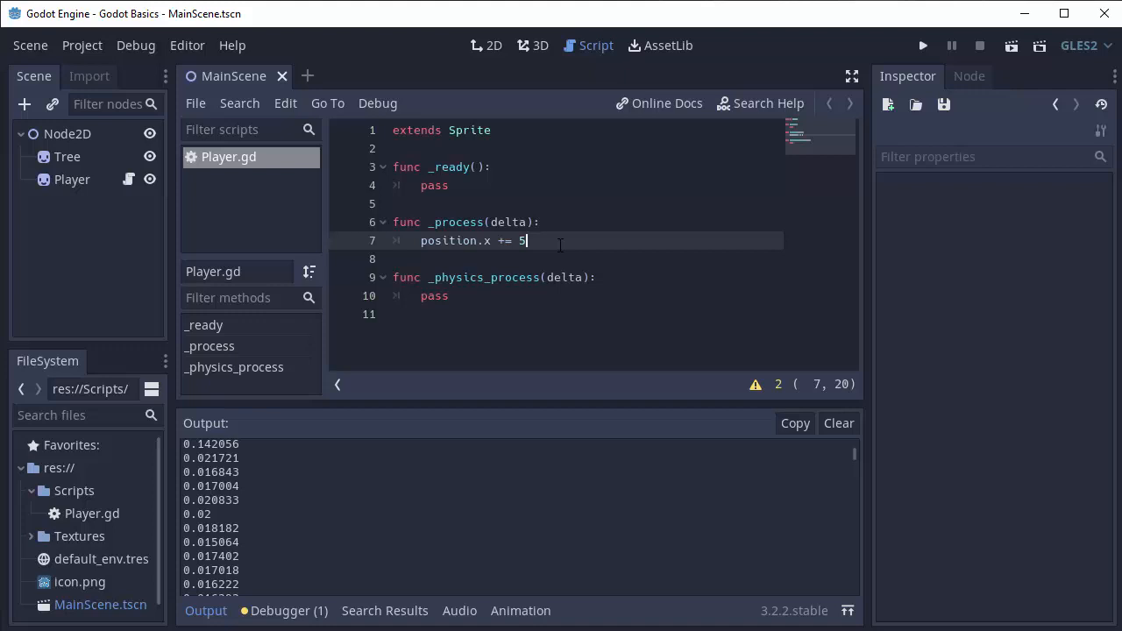
text(0)
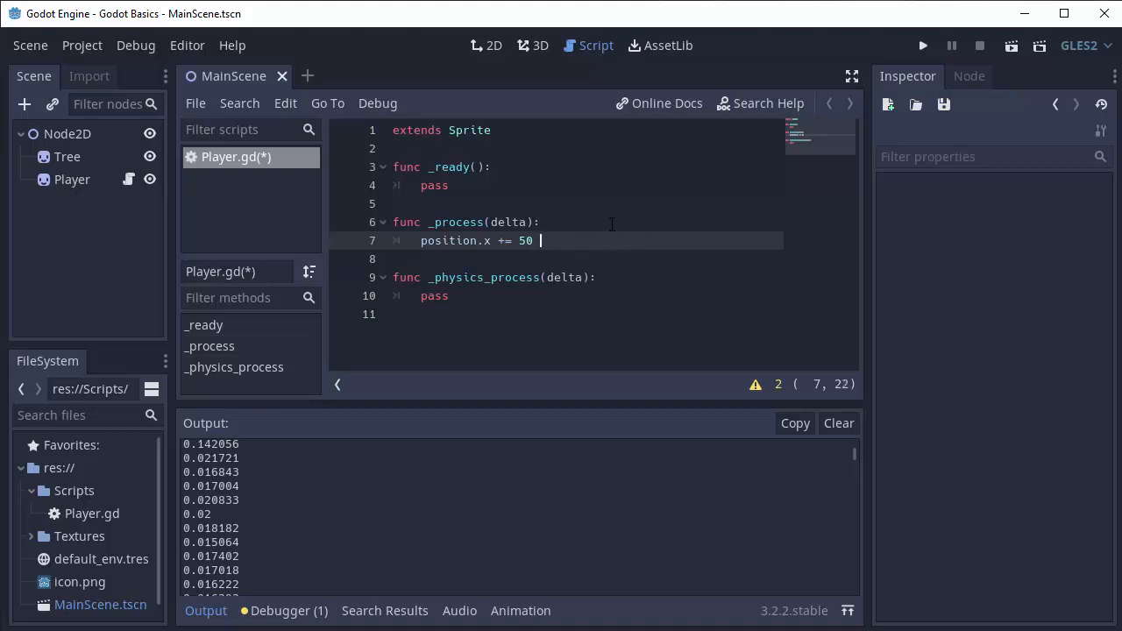
text(* delta)
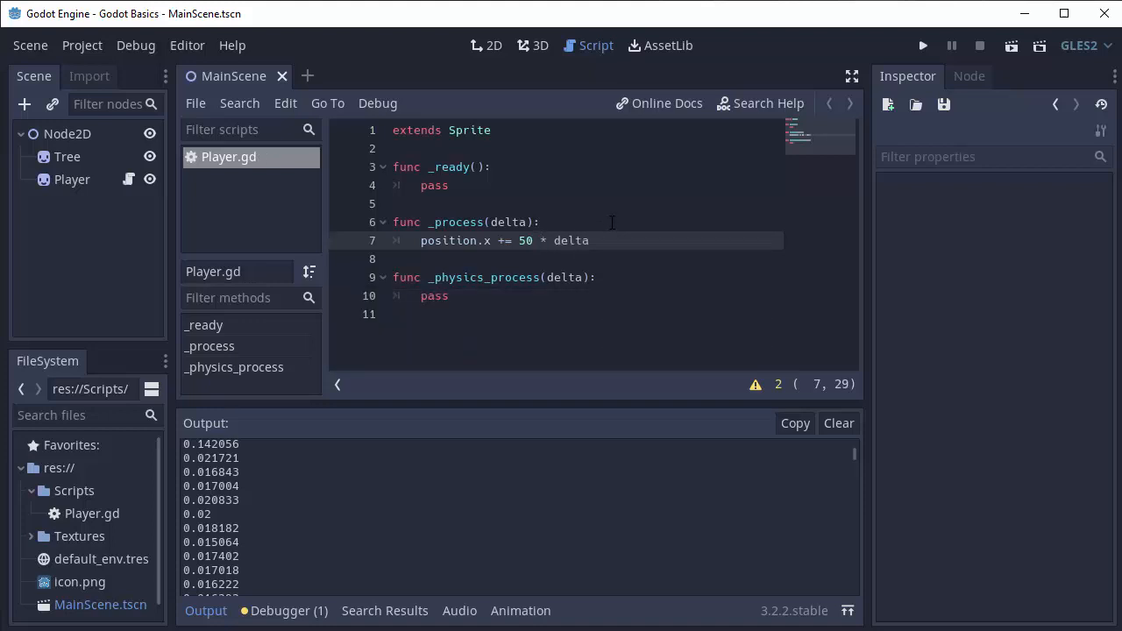
double_click(454, 240)
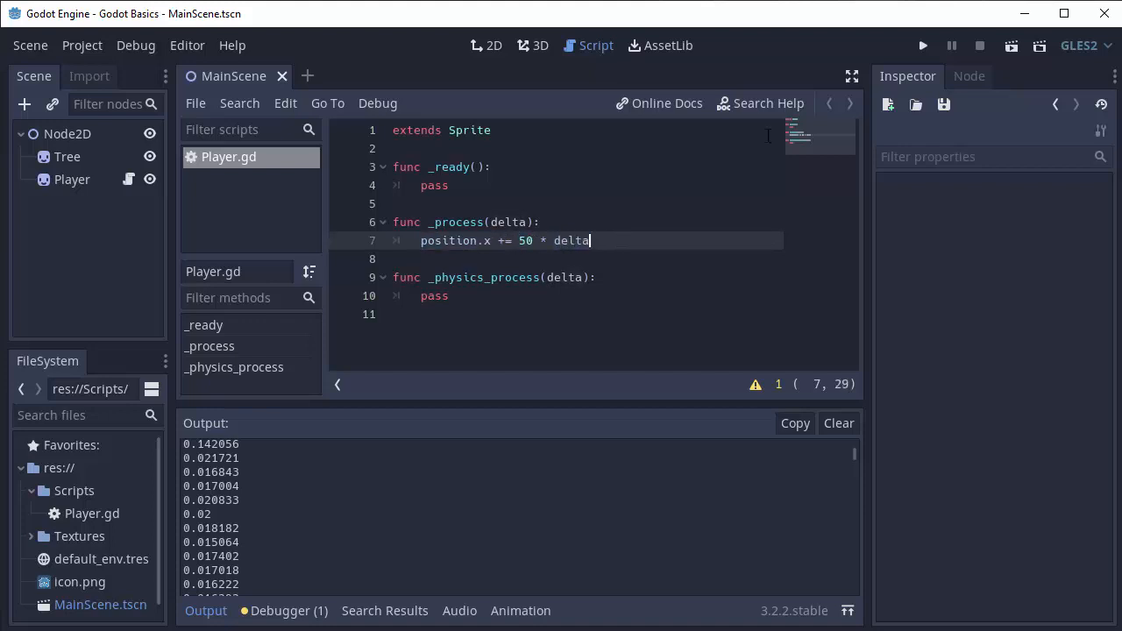
click(922, 46)
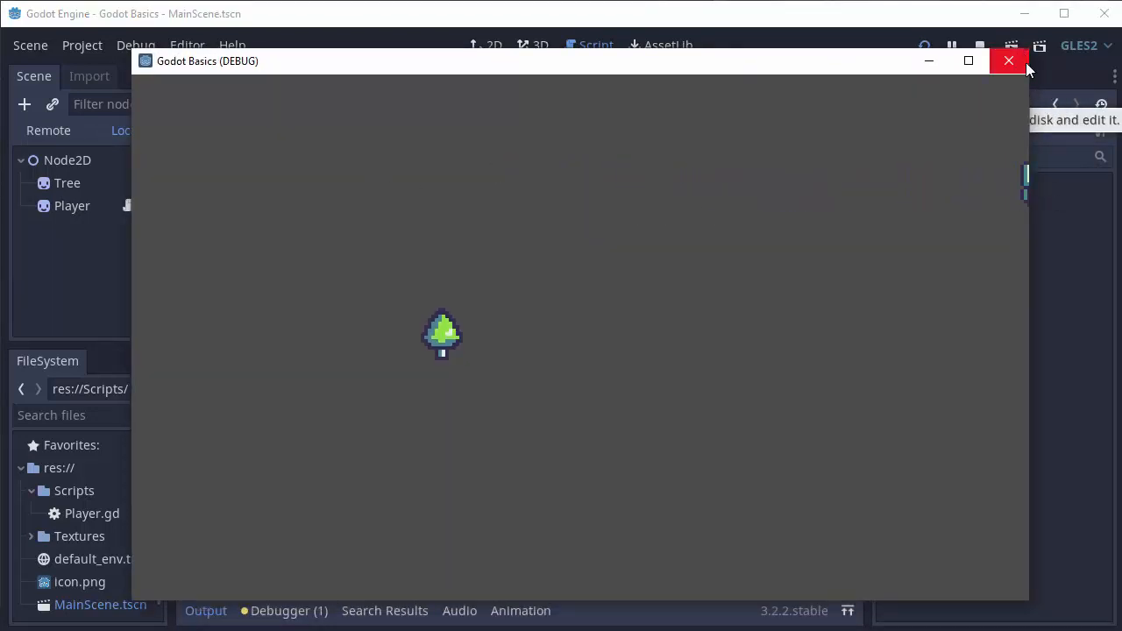
click(1008, 60)
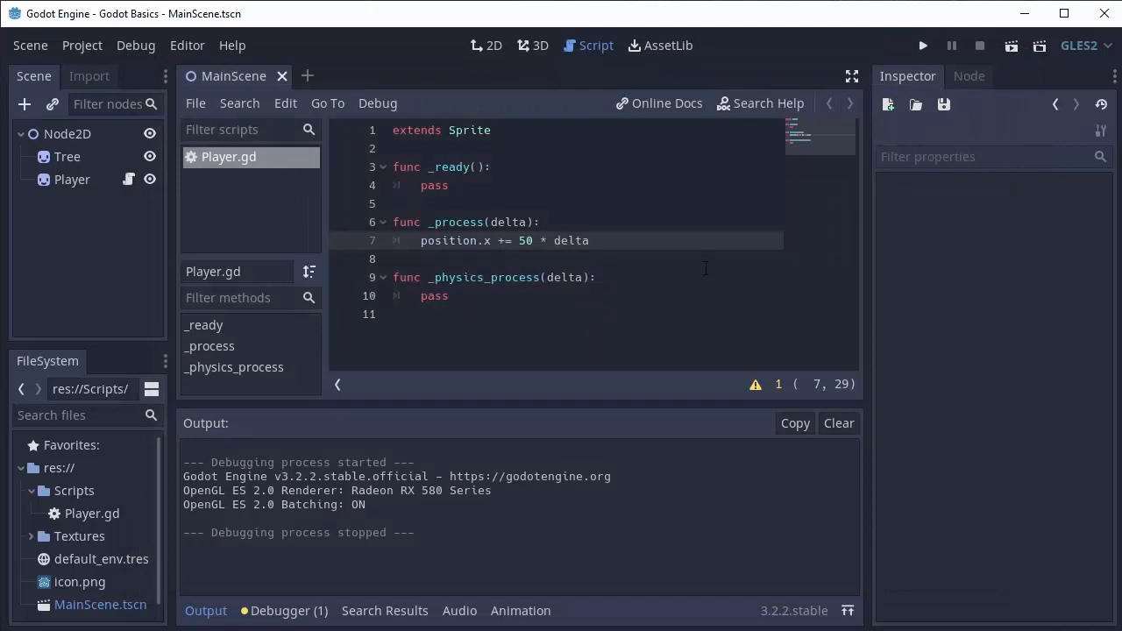